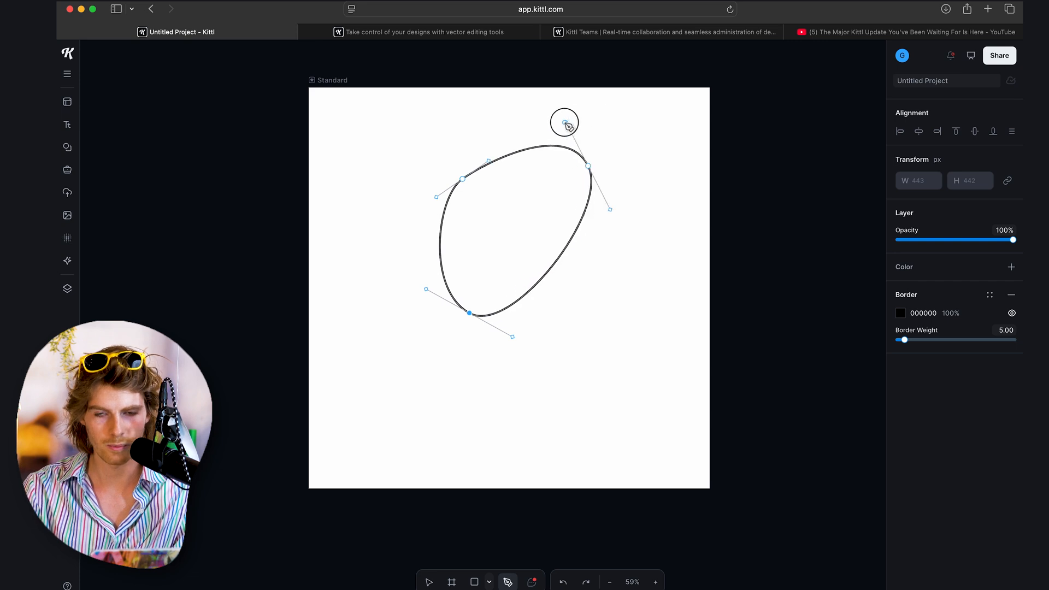
- Close the pen path at its starting anchor to complete the egg-shaped outline
left_click(469, 415)
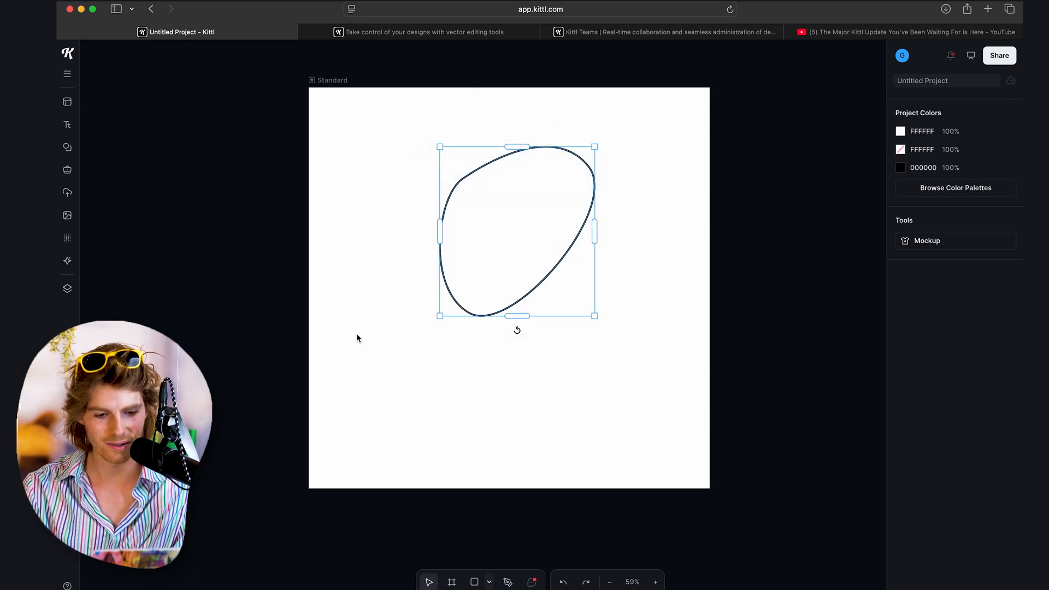
- Edit the outline's anchors into a rounder blob with a right-side dent, then add a fill colour
double_click(517, 227)
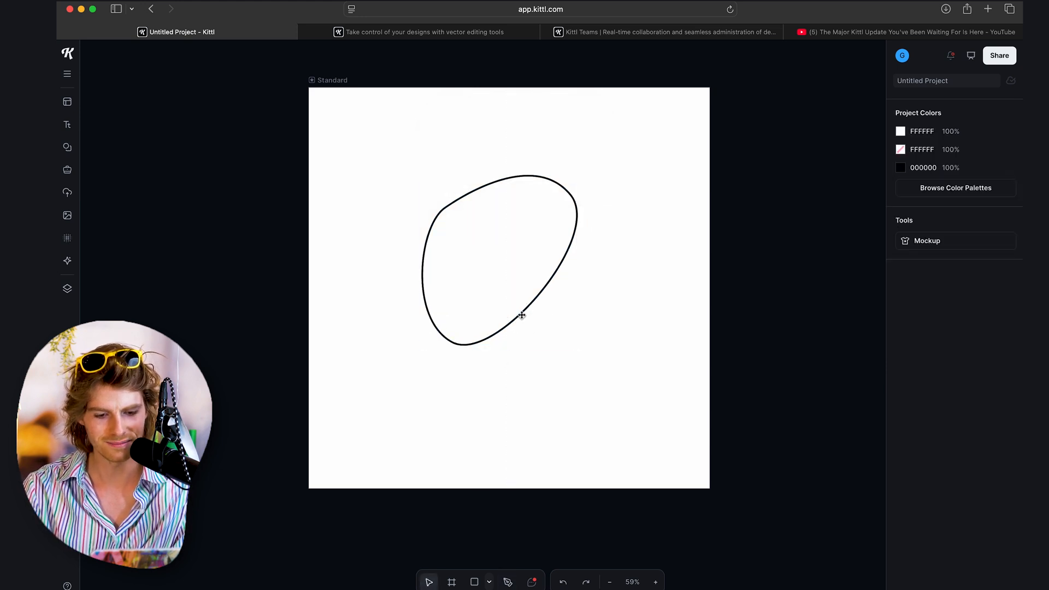
left_click(512, 297)
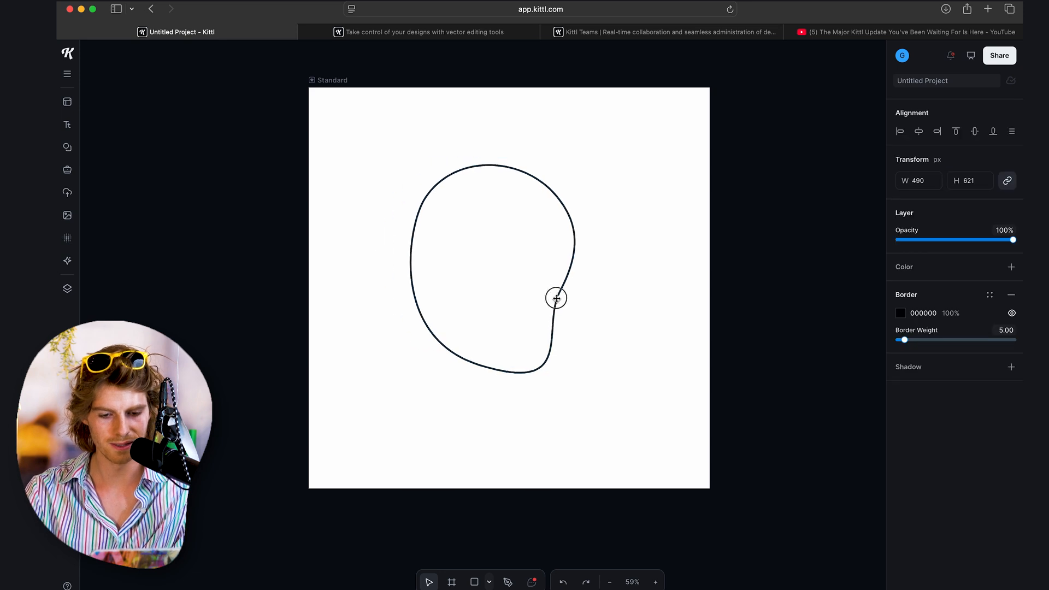
left_click(556, 298)
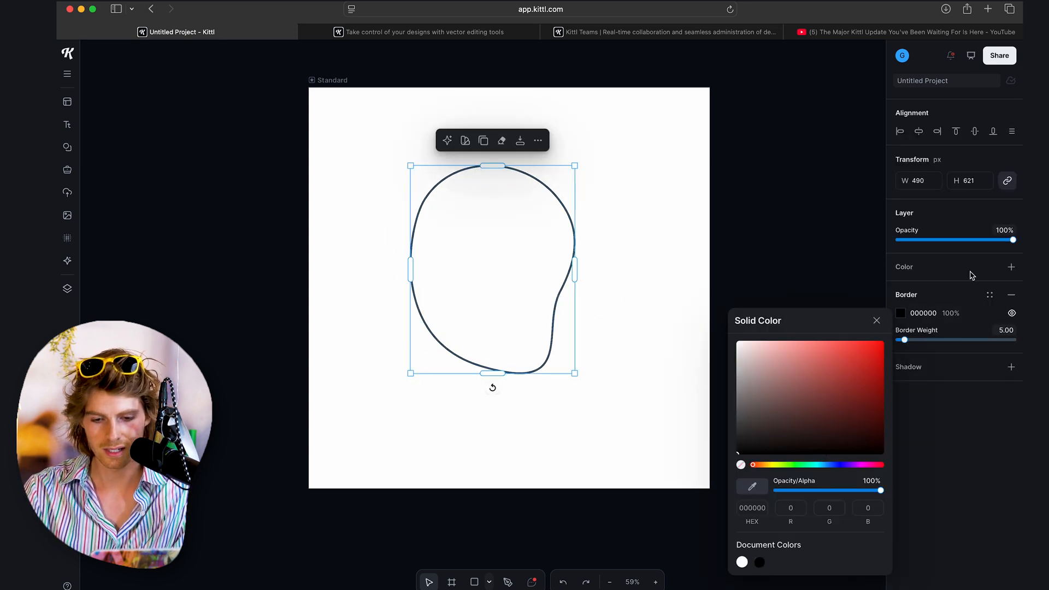
- Fill the blob with solid red D12D2D, keeping the black outline
left_click(1013, 266)
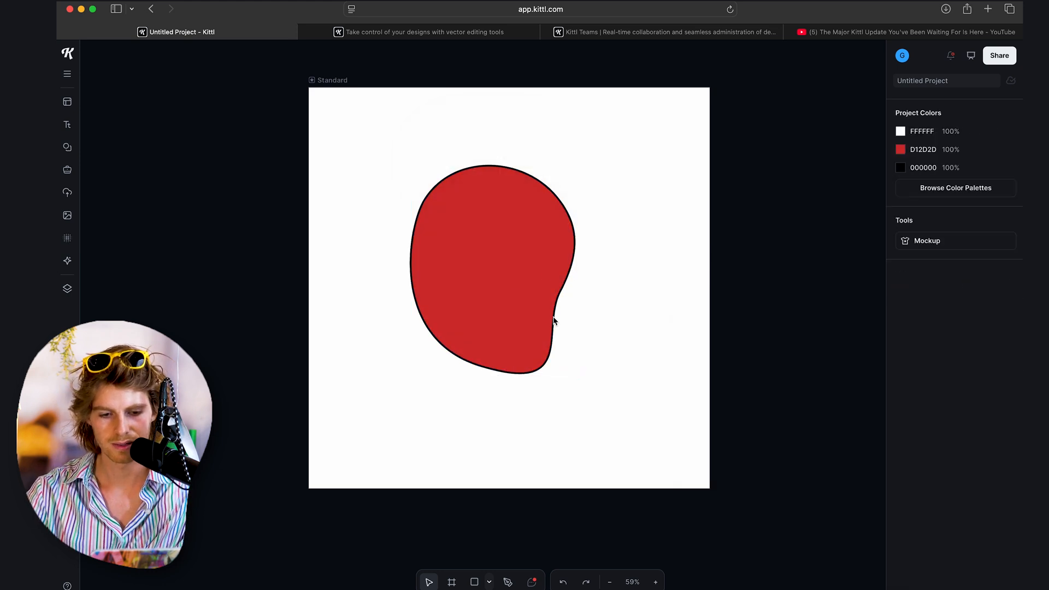
left_click(492, 268)
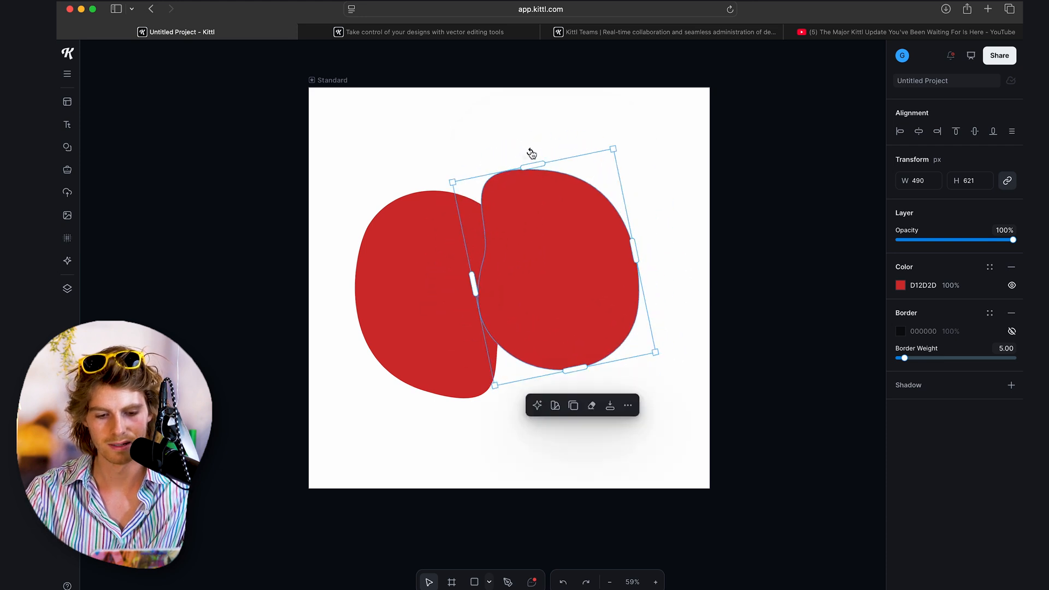
- Select the tilted red copy's fill swatch for recolouring
left_click(900, 285)
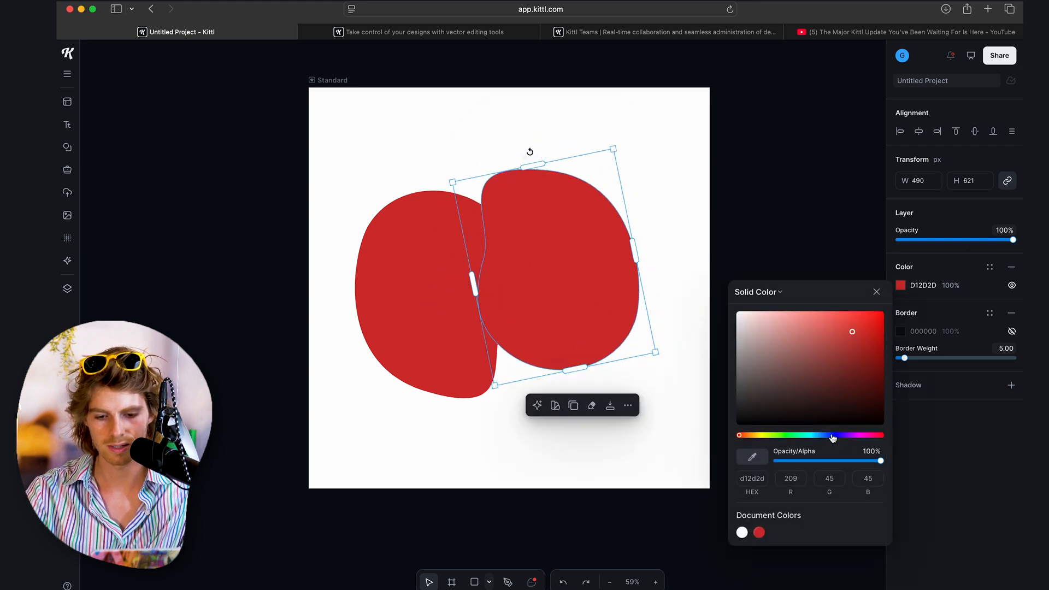